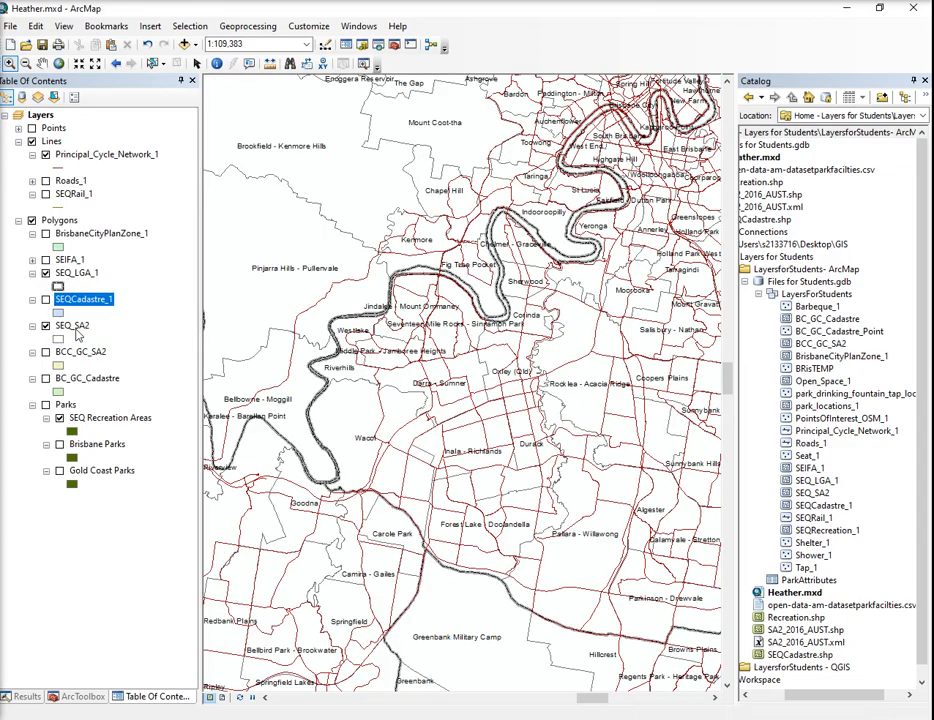
Bring up the SEQ_SA2 layer's options to turn off its area name labels
{"action": "right_click", "coordinate": [72, 325]}
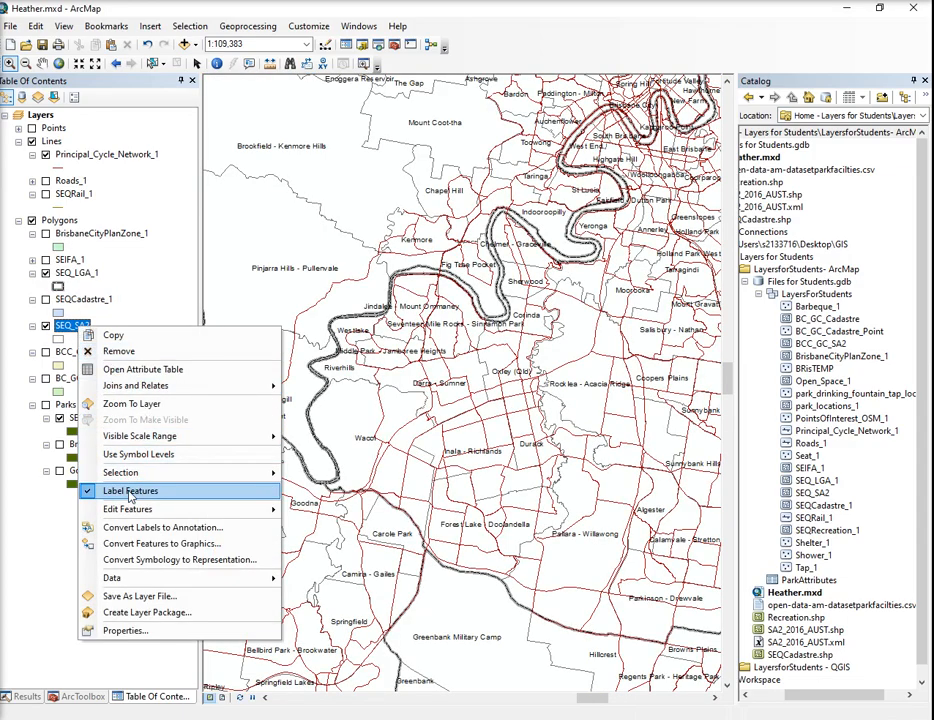
{"action": "mouse_move", "coordinate": [129, 491]}
{"action": "type", "text": "1:300,000"}
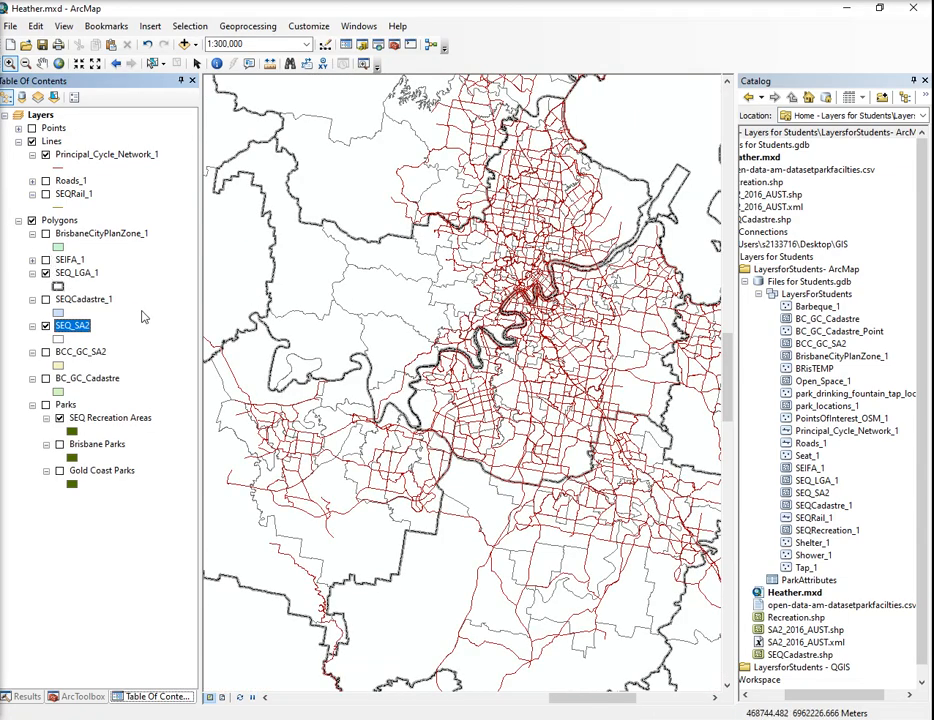
{"action": "mouse_move", "coordinate": [113, 370]}
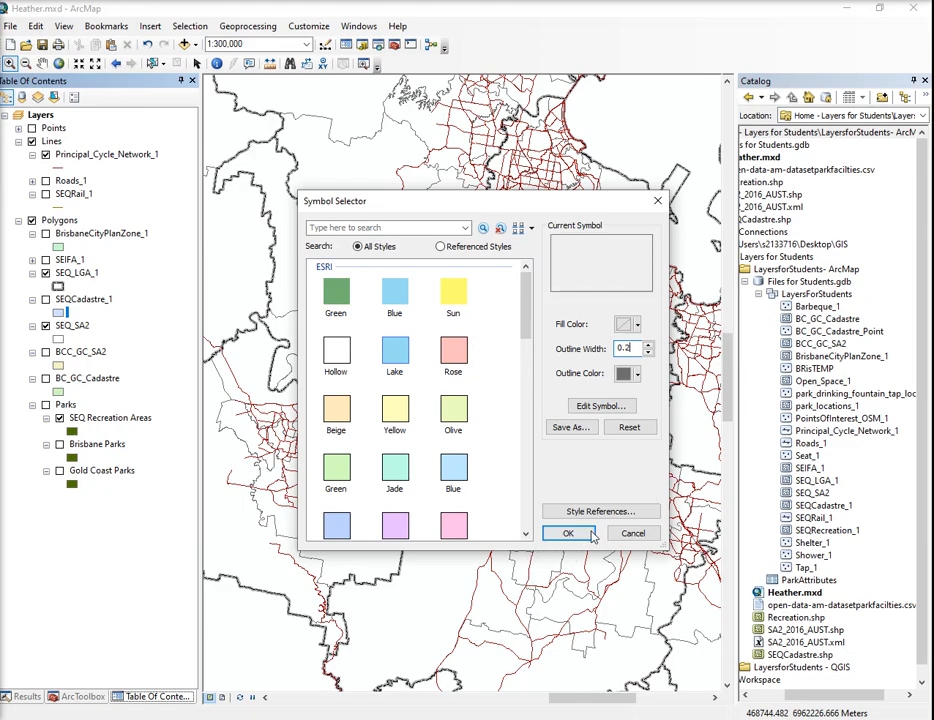
Confirm the hollow SEQCadastre_1 symbol with no fill and a 0.2 outline
{"action": "left_click", "coordinate": [568, 533]}
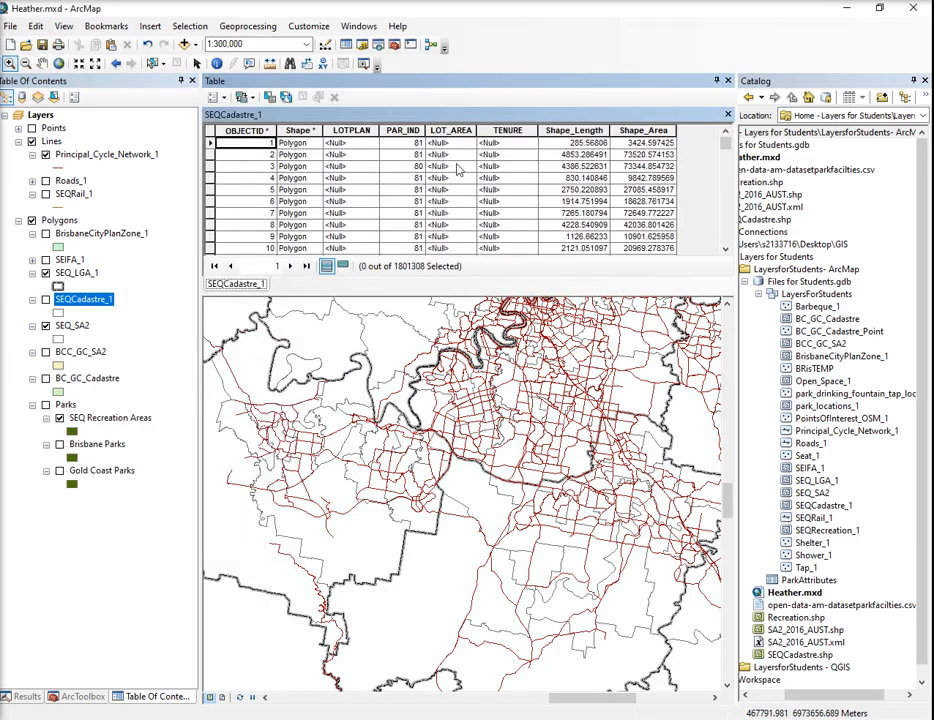
{"action": "mouse_move", "coordinate": [390, 289]}
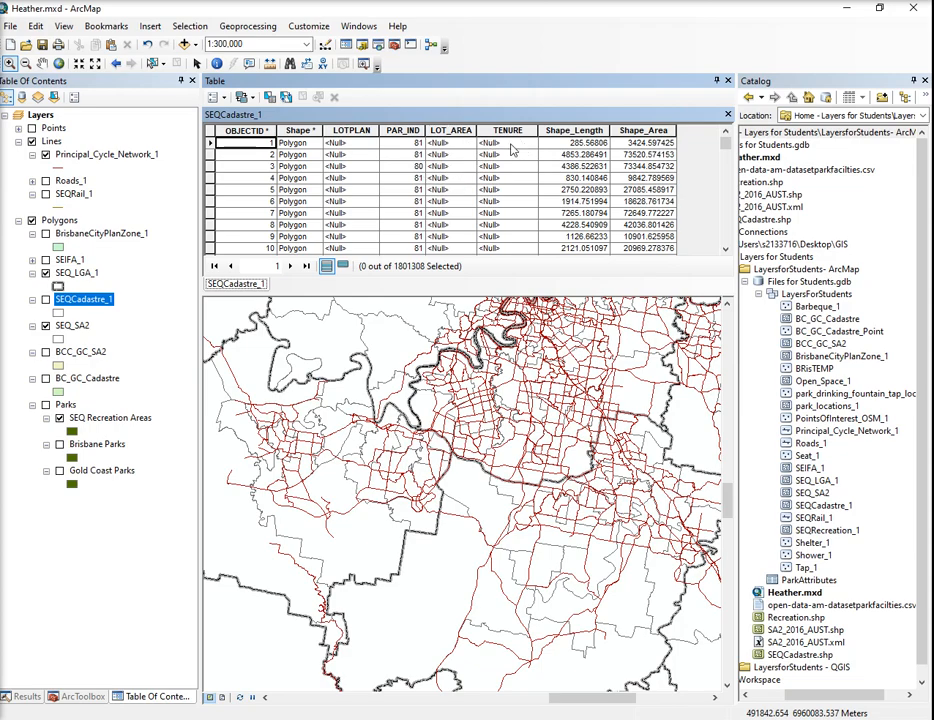
{"action": "scroll", "scroll_direction": "down", "scroll_amount": 3}
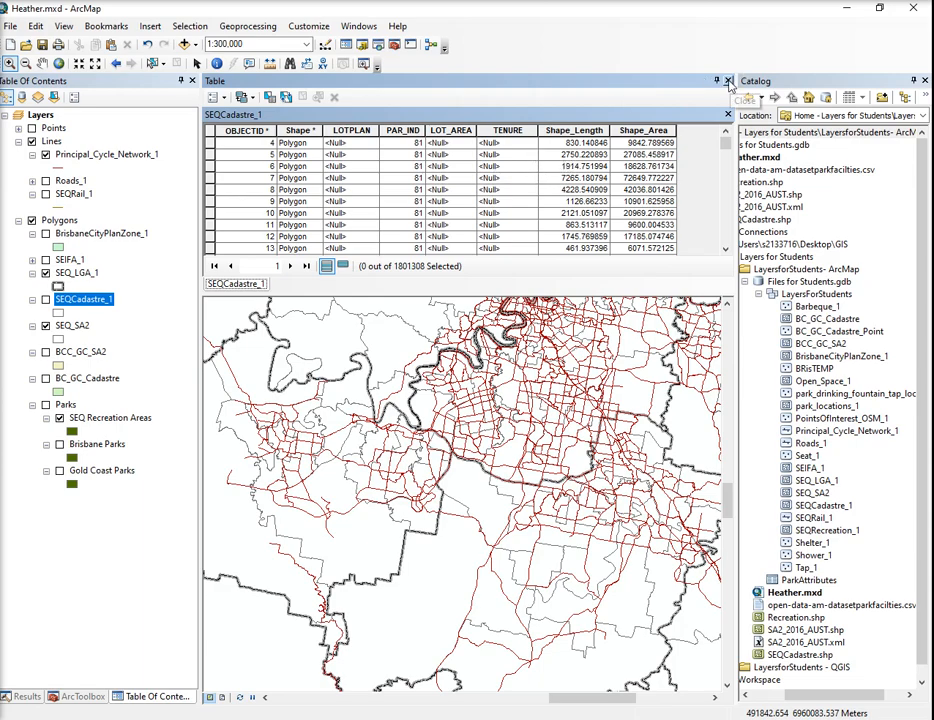
{"action": "left_click", "coordinate": [728, 80]}
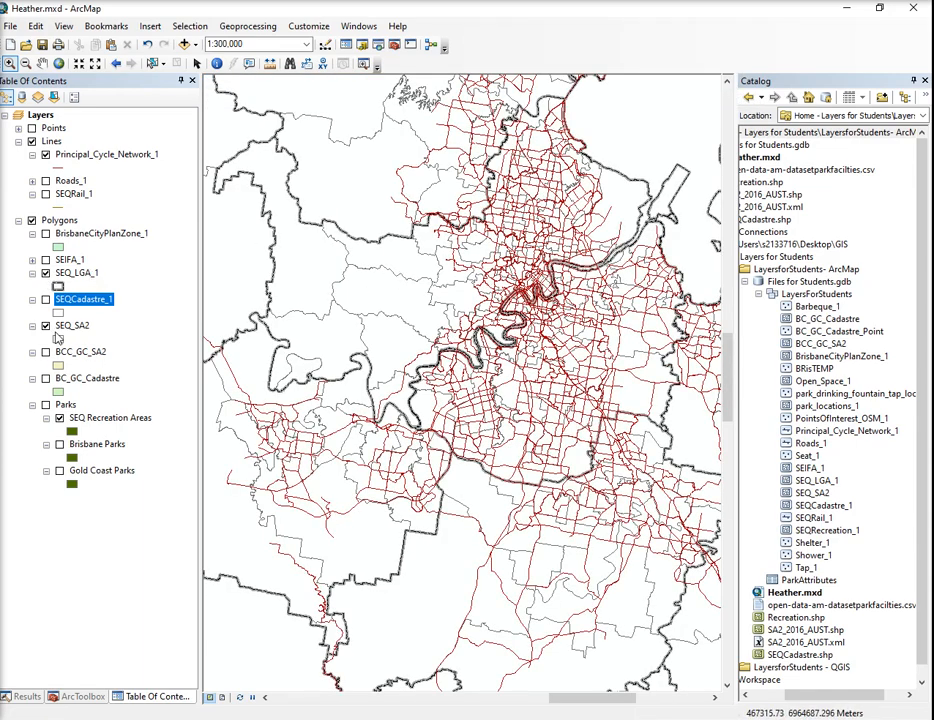
{"action": "mouse_move", "coordinate": [190, 26]}
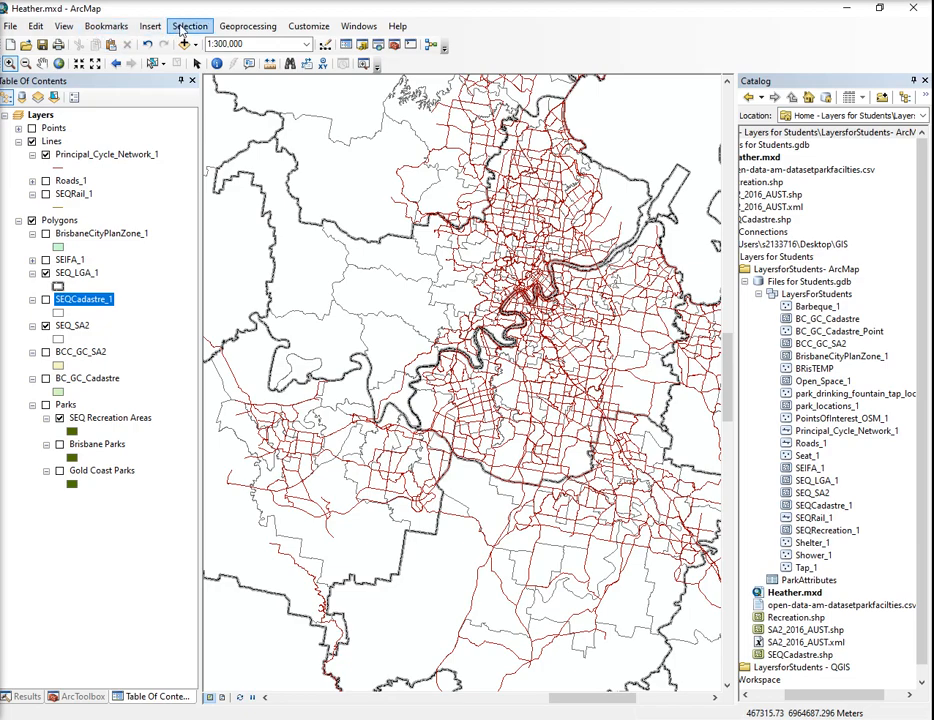
In Select By Attributes, pick layer SEQCadastre_1 and build the expression TENURE =
{"action": "left_click", "coordinate": [190, 26]}
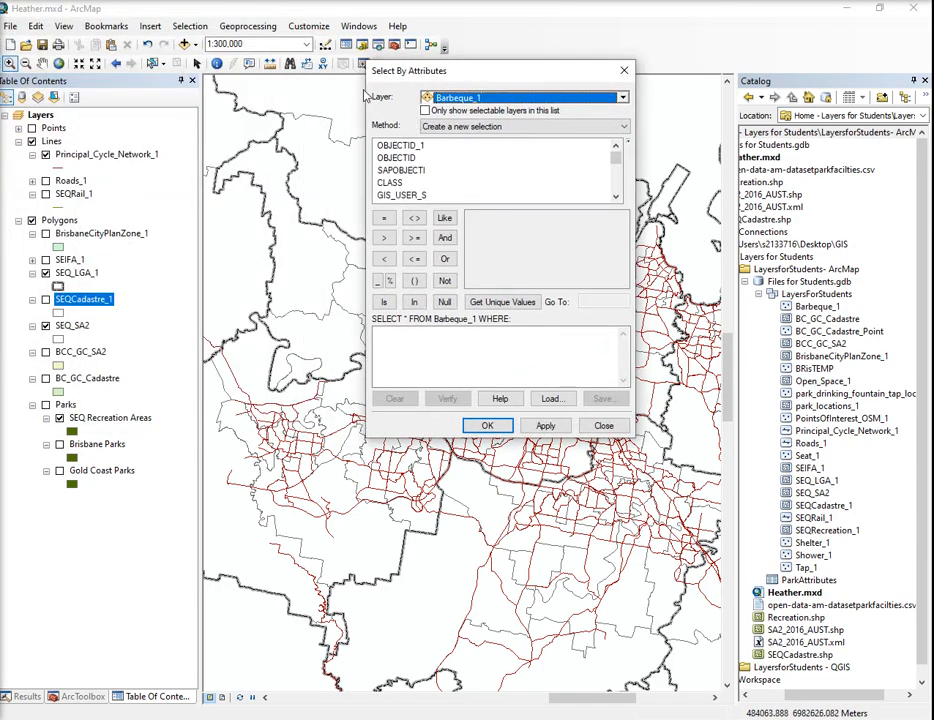
{"action": "left_click", "coordinate": [622, 97]}
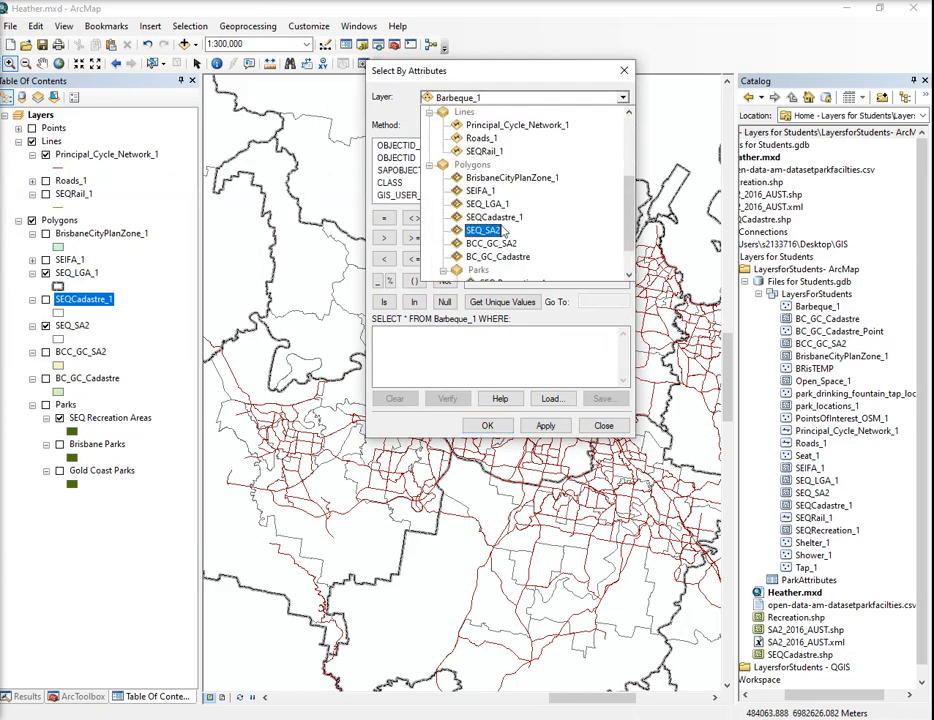
{"action": "left_click", "coordinate": [494, 217]}
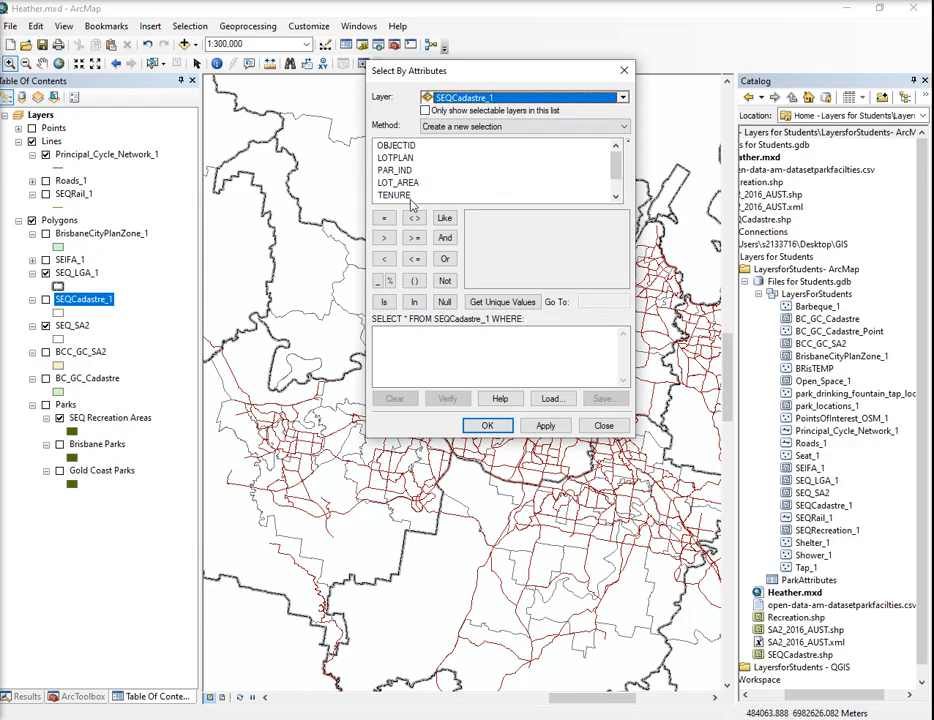
{"action": "mouse_move", "coordinate": [433, 169]}
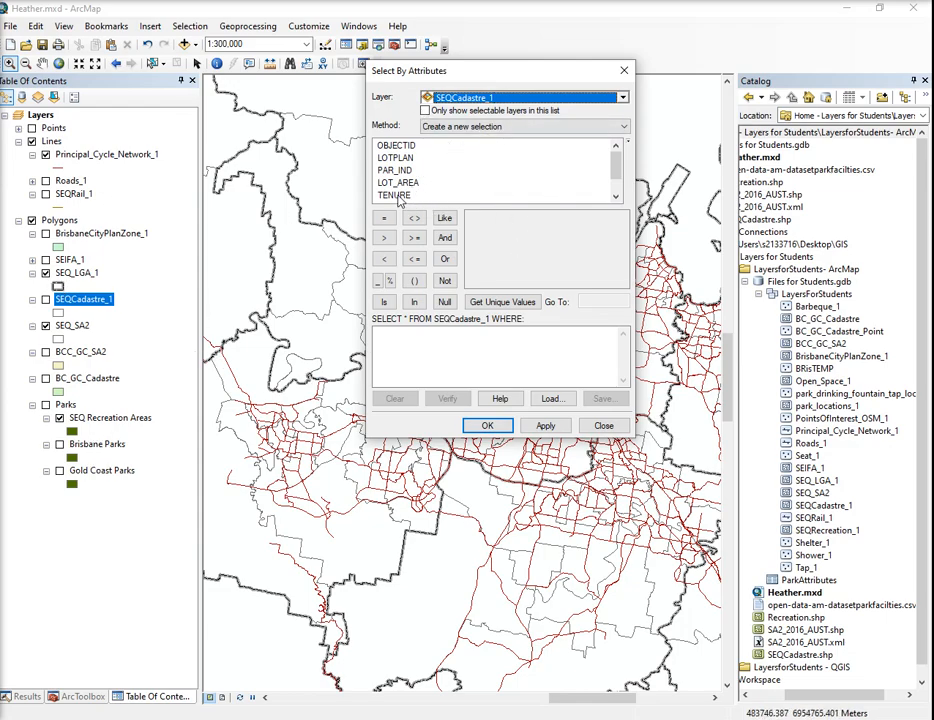
{"action": "double_click", "coordinate": [393, 195]}
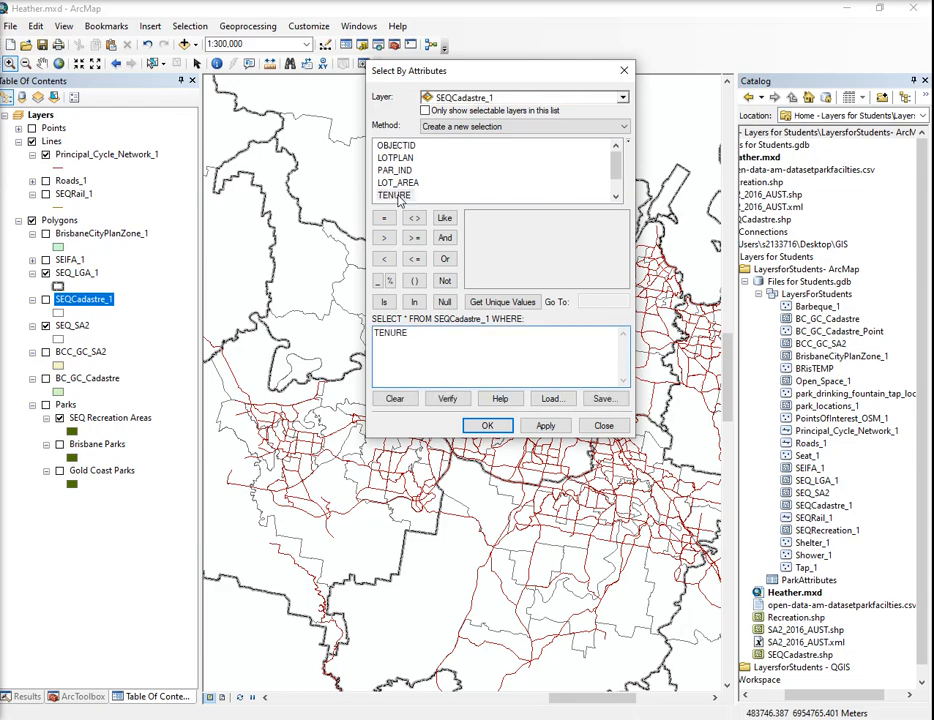
{"action": "left_click", "coordinate": [384, 217]}
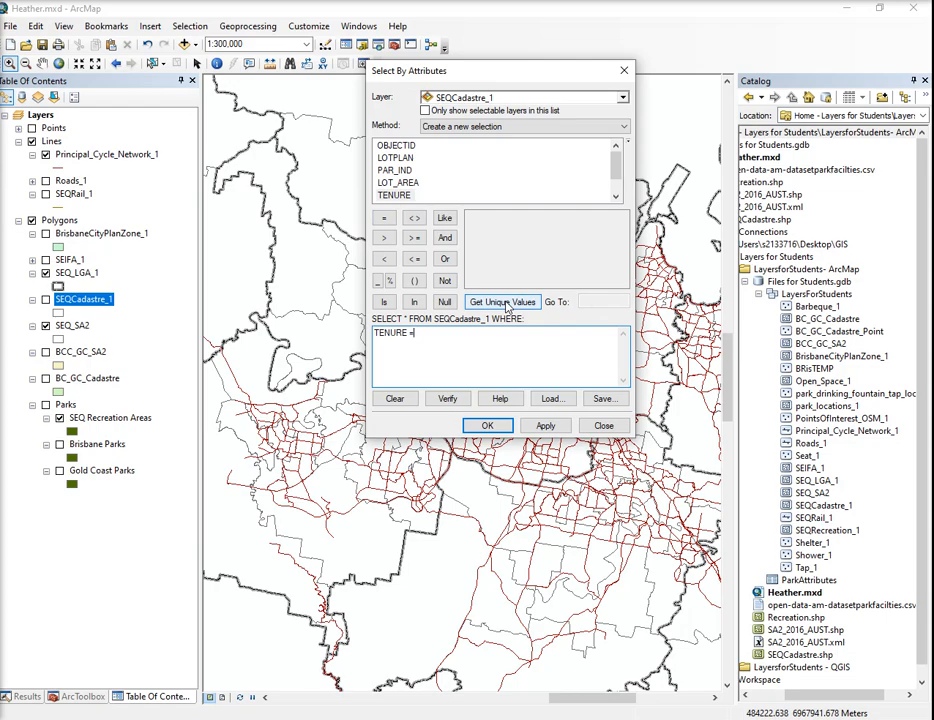
List the unique TENURE values and add 'Freehold' to complete TENURE = 'Freehold'
{"action": "left_click", "coordinate": [503, 301]}
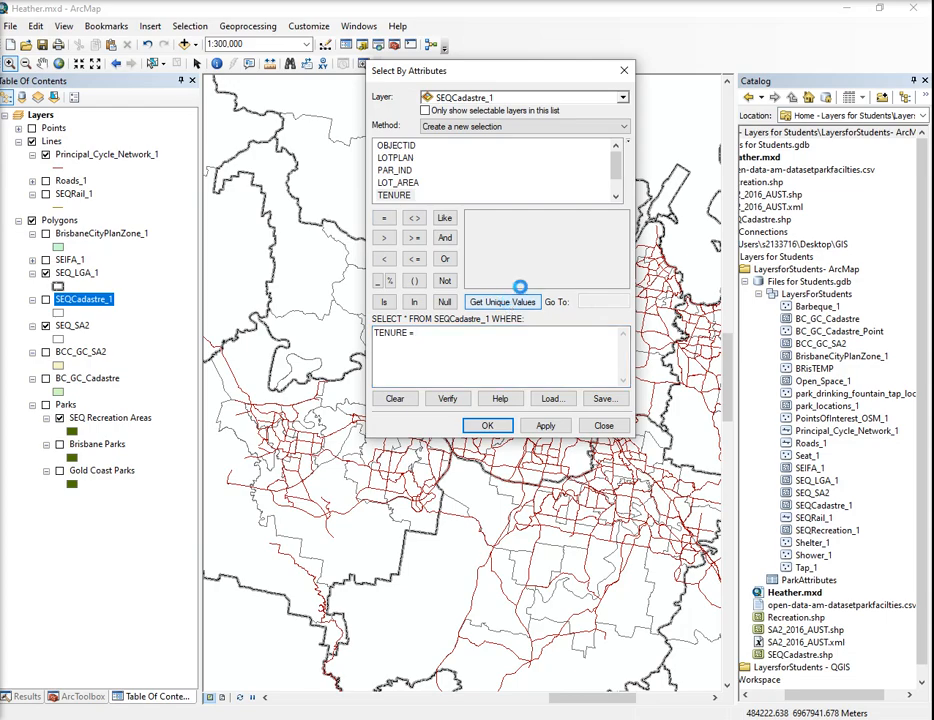
{"action": "left_click", "coordinate": [502, 301]}
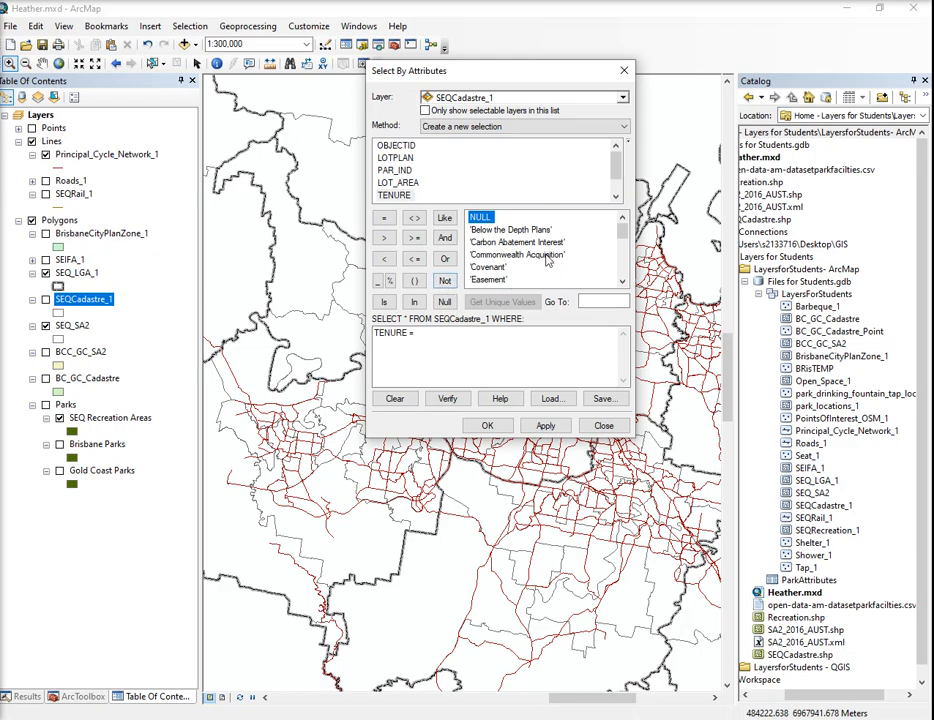
{"action": "mouse_move", "coordinate": [540, 255]}
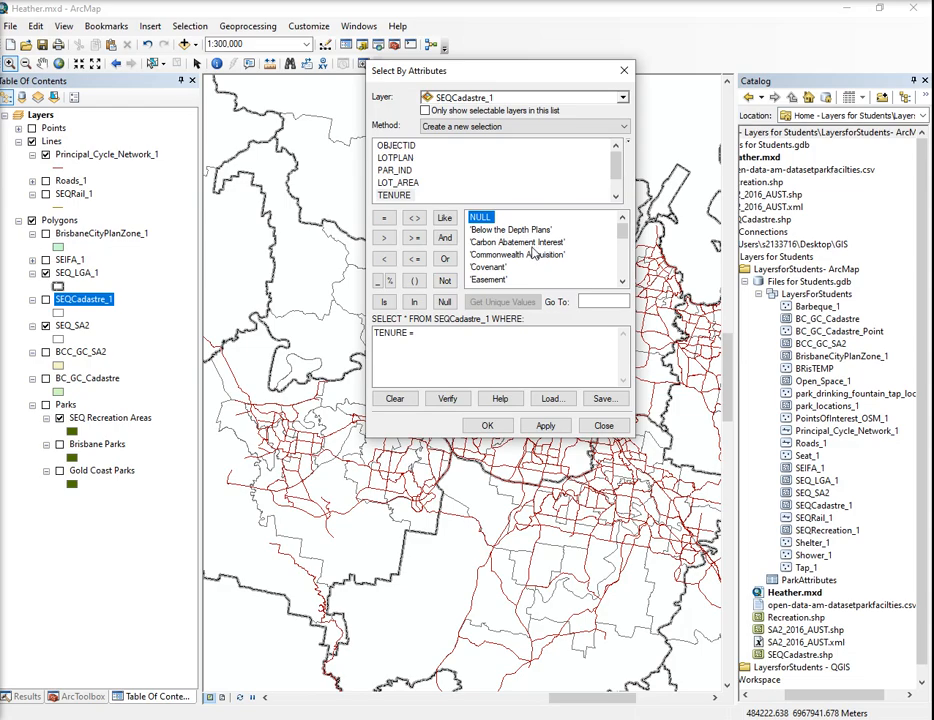
{"action": "scroll", "scroll_direction": "down", "scroll_amount": 3}
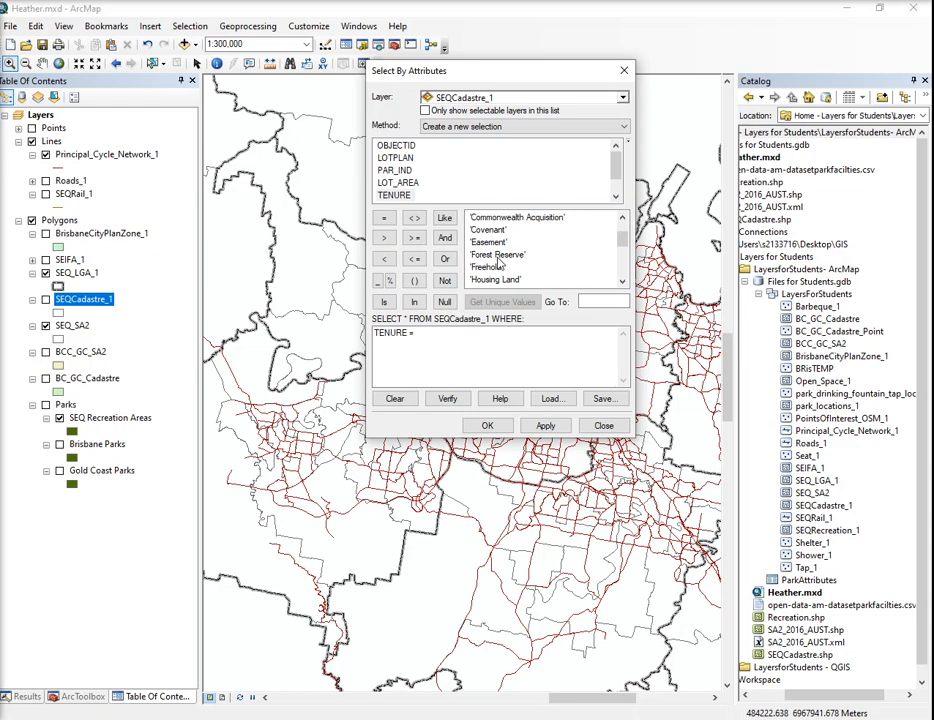
{"action": "scroll", "scroll_direction": "down", "scroll_amount": 3}
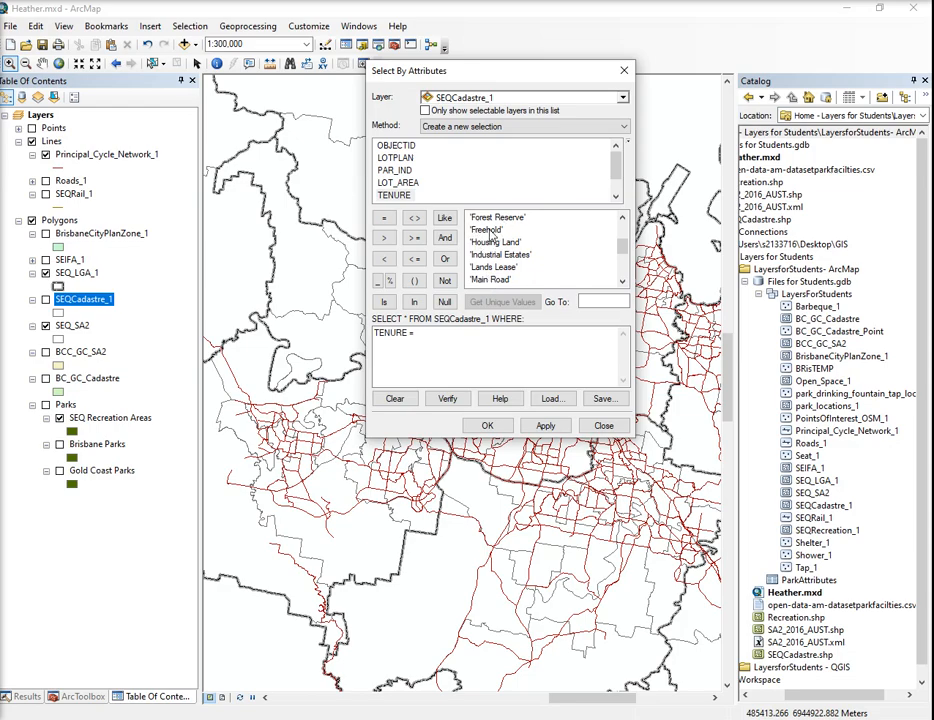
{"action": "double_click", "coordinate": [485, 230]}
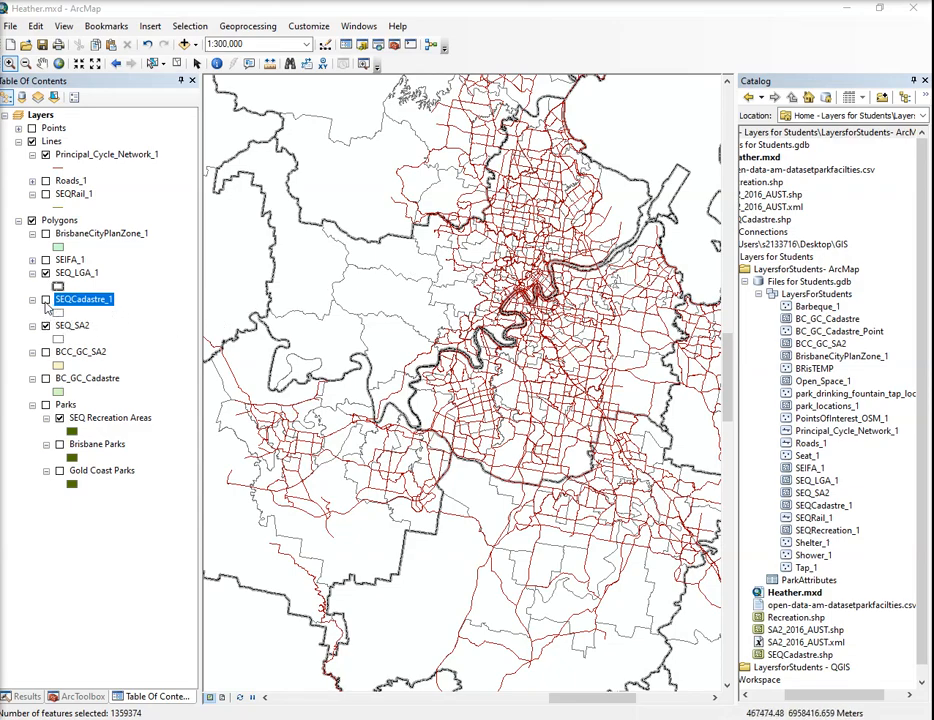
Switch on SEQCadastre_1 to draw the selected Freehold parcels, then bring up its layer options
{"action": "left_click", "coordinate": [45, 299]}
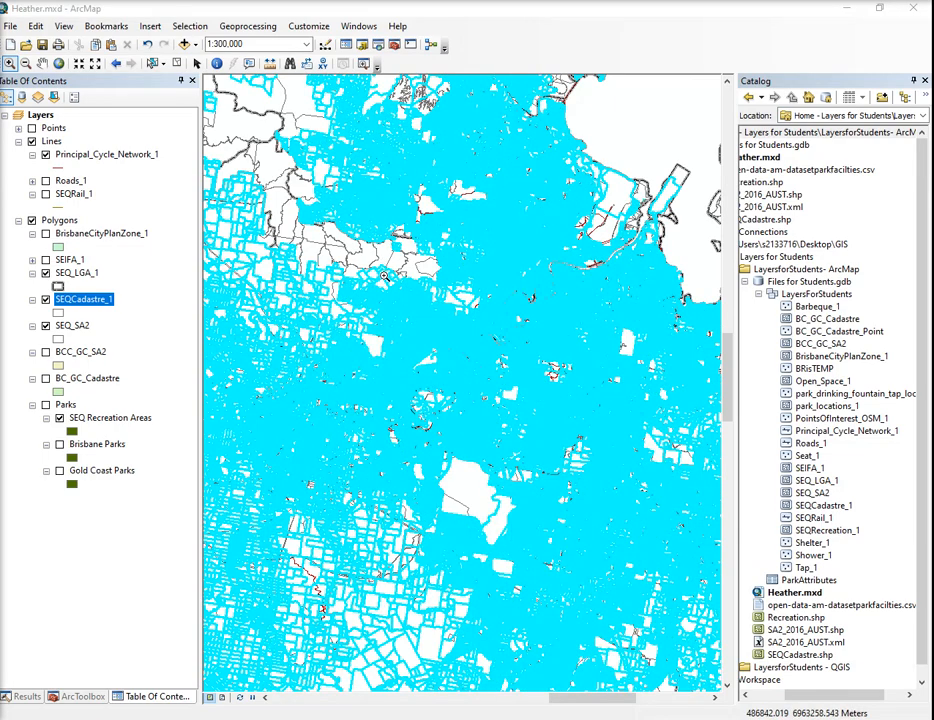
{"action": "right_click", "coordinate": [82, 299]}
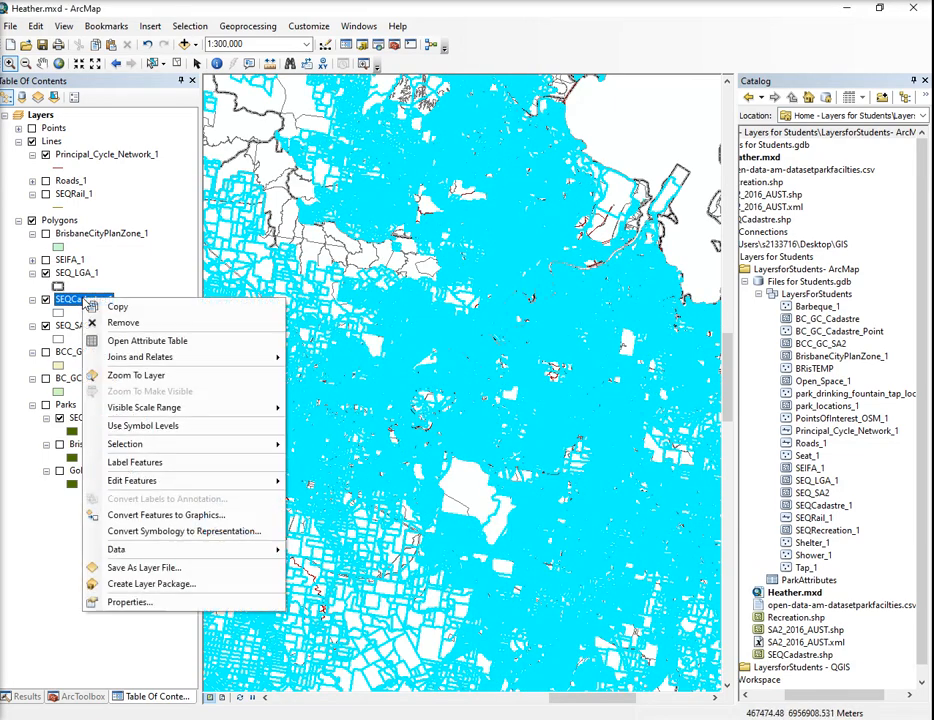
Open the SEQCadastre_1 attribute table and create a layer from the selected Freehold features
{"action": "left_click", "coordinate": [147, 340]}
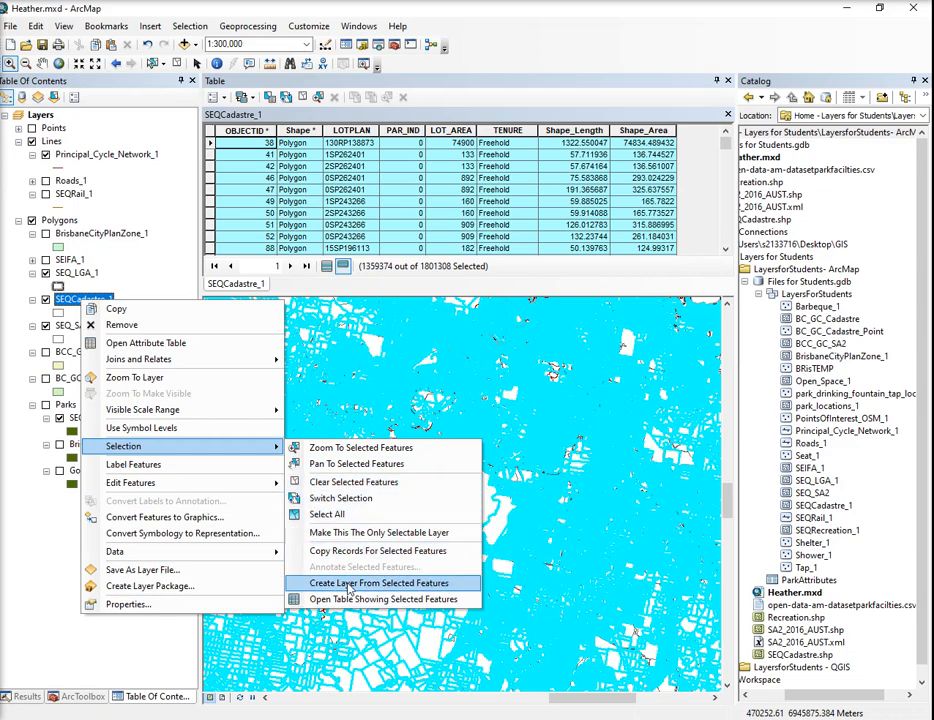
{"action": "mouse_move", "coordinate": [363, 583]}
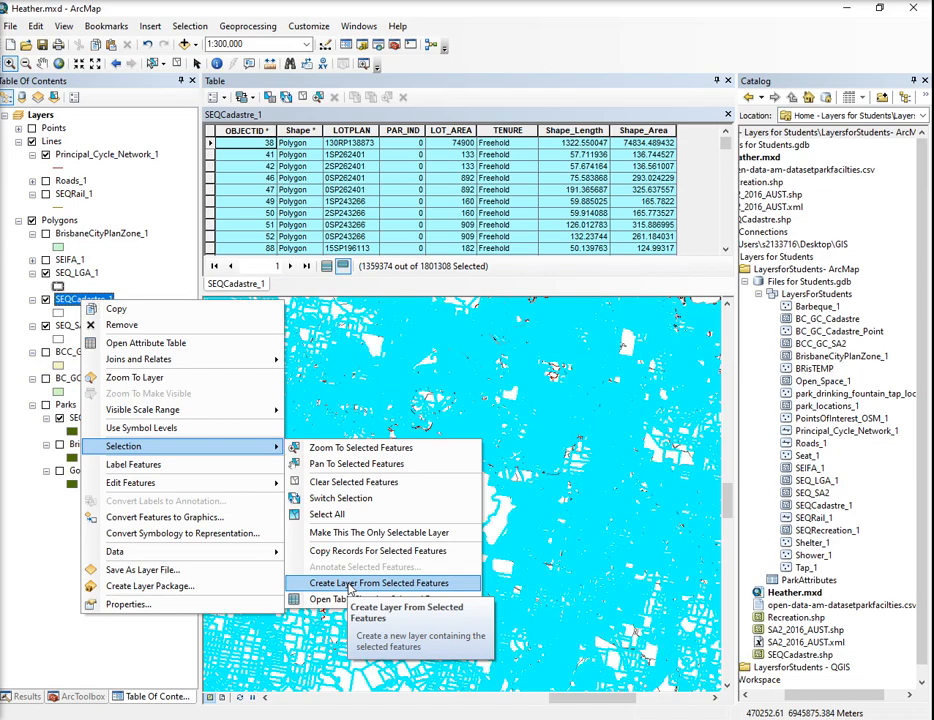
{"action": "left_click", "coordinate": [371, 583]}
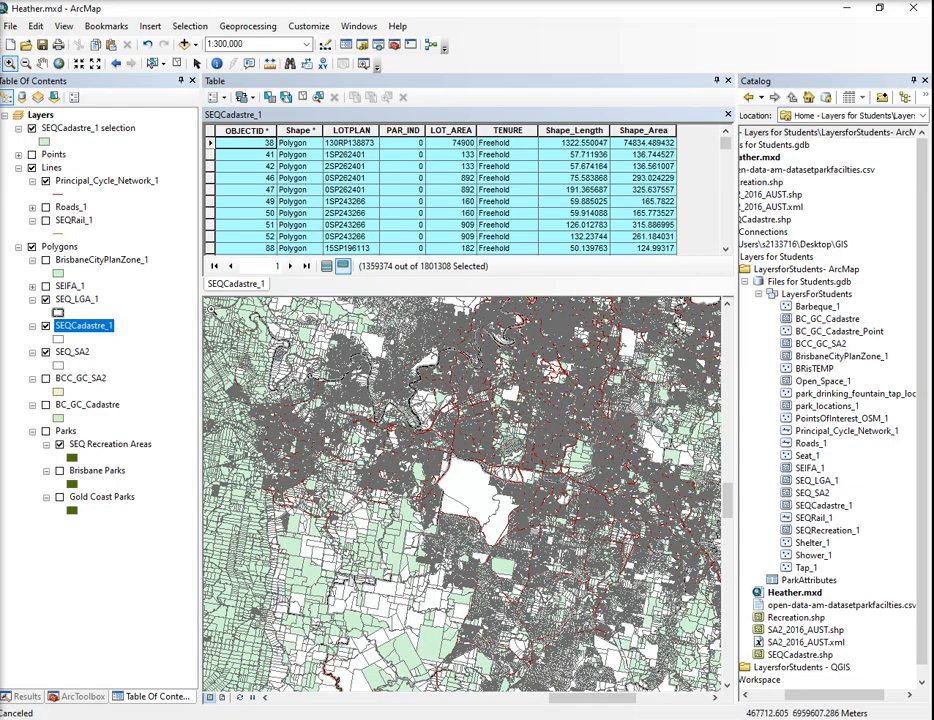
Untick the original SEQCadastre_1 layer so only the Freehold selection layer draws
{"action": "left_click", "coordinate": [45, 339]}
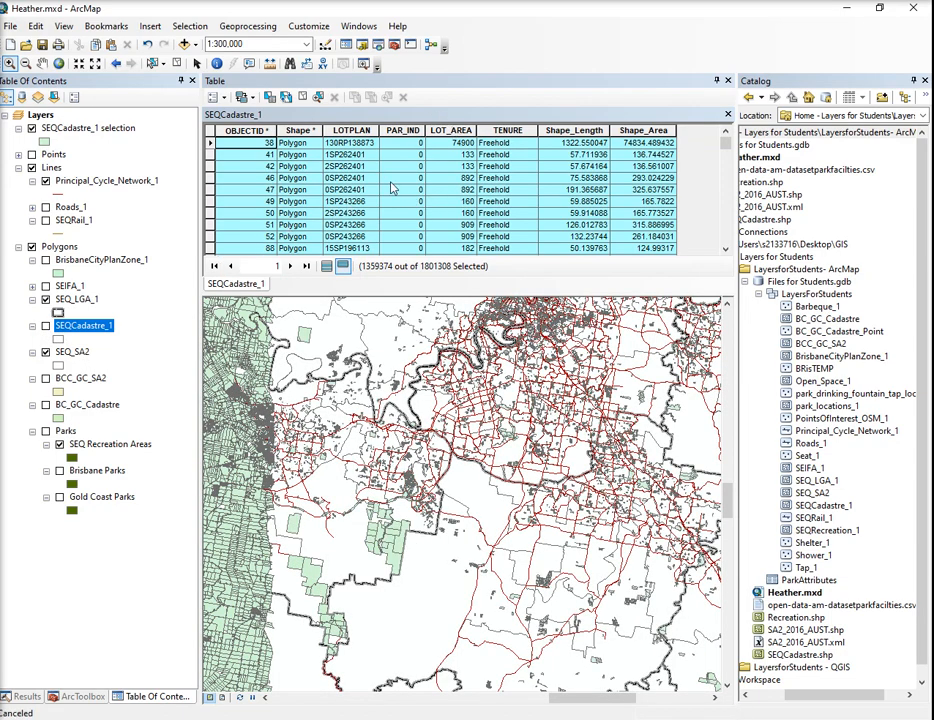
{"action": "mouse_move", "coordinate": [303, 97]}
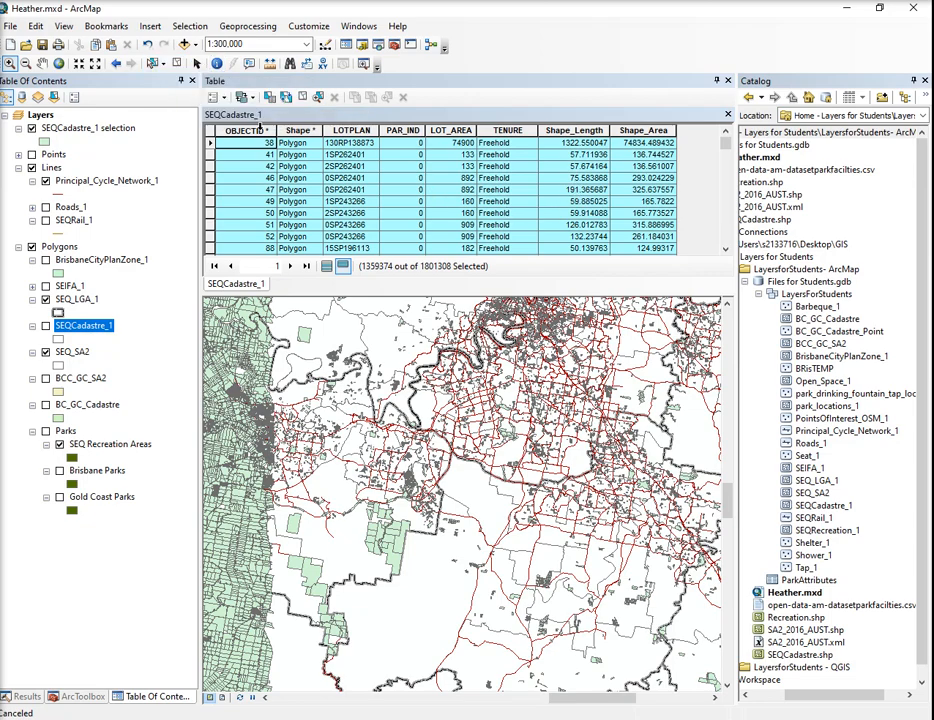
{"action": "mouse_move", "coordinate": [287, 97]}
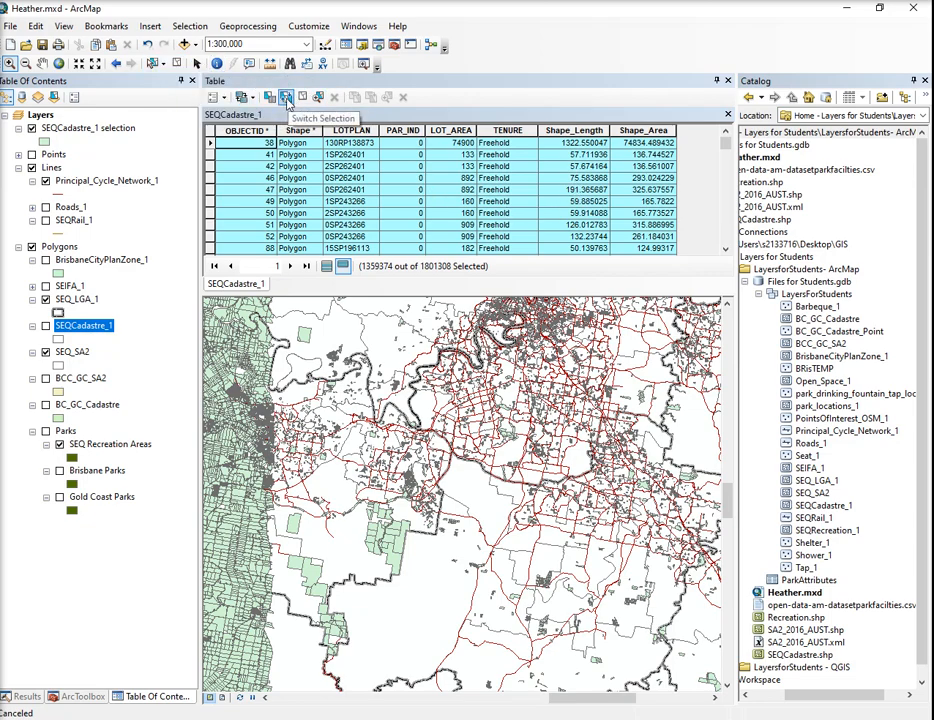